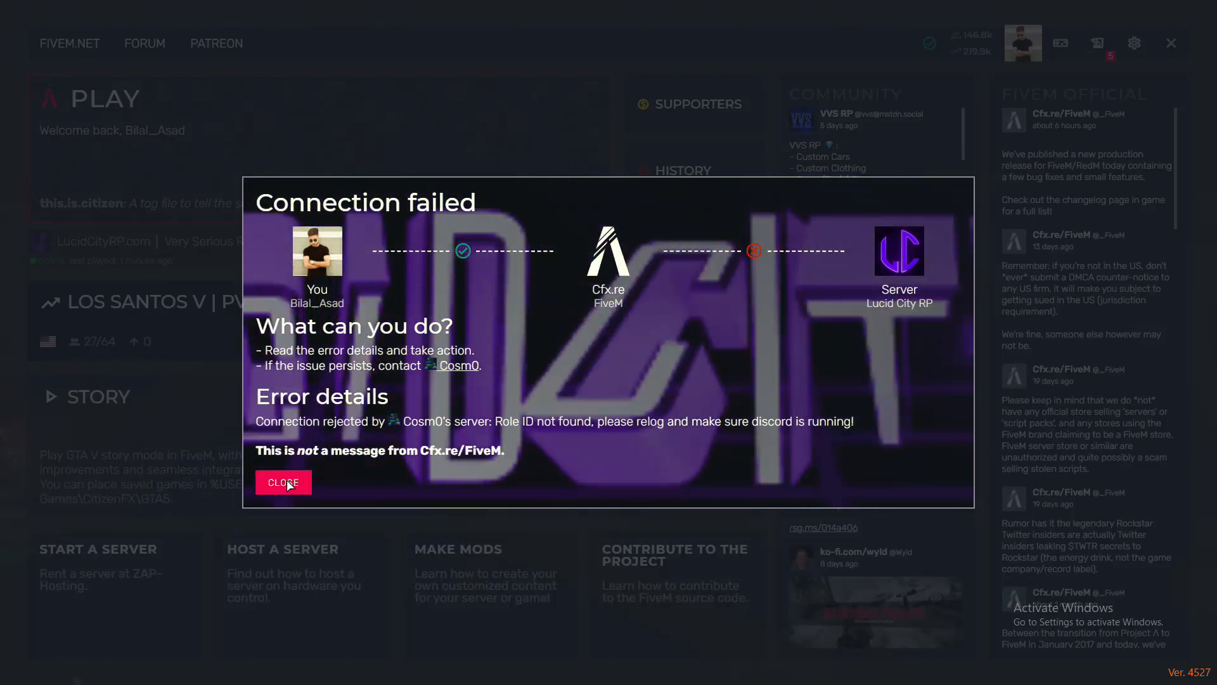
Step: Dismiss the 'Connection failed' message and restore the FiveM window to show the server browser
left_click(283, 482)
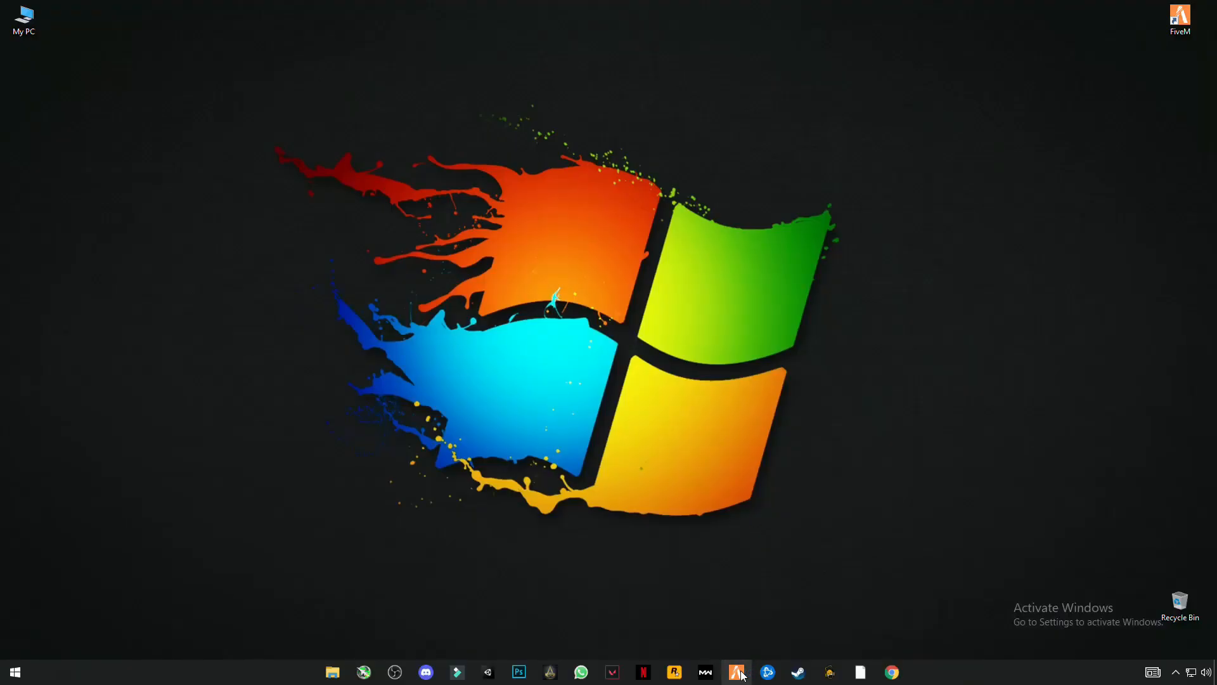
left_click(735, 672)
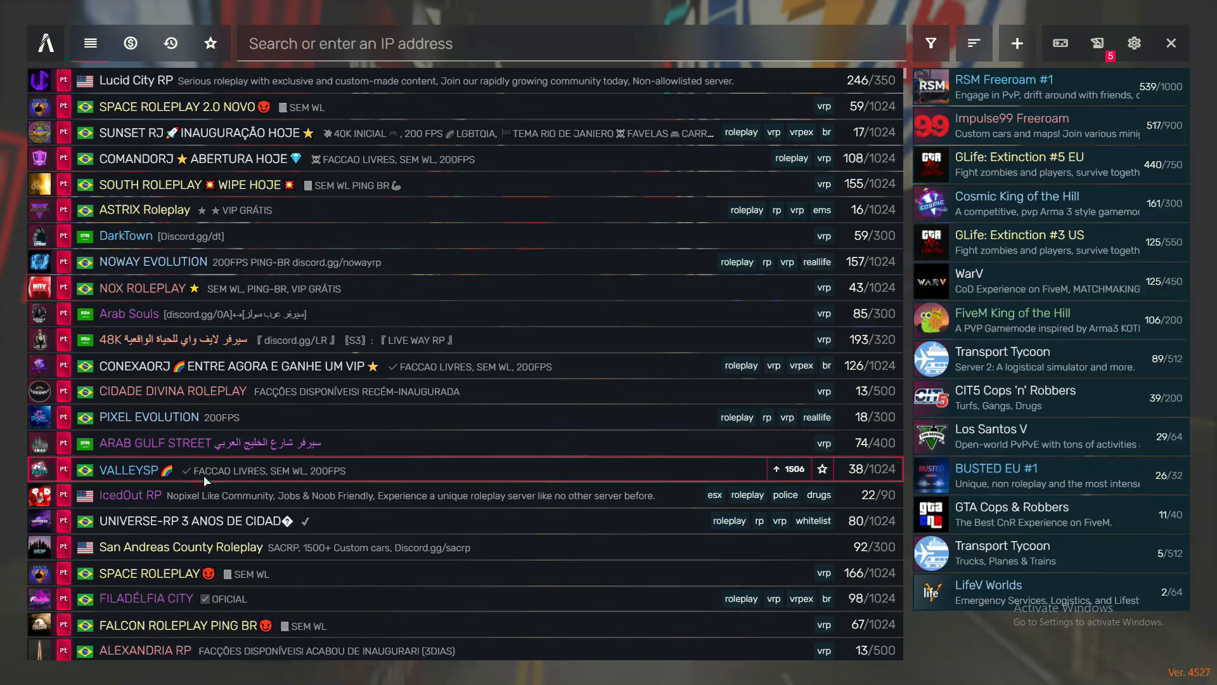
Step: Connect to the VVS RP server, accept the game-version restart, then dismiss the connection timeout error
scroll("down", 3)
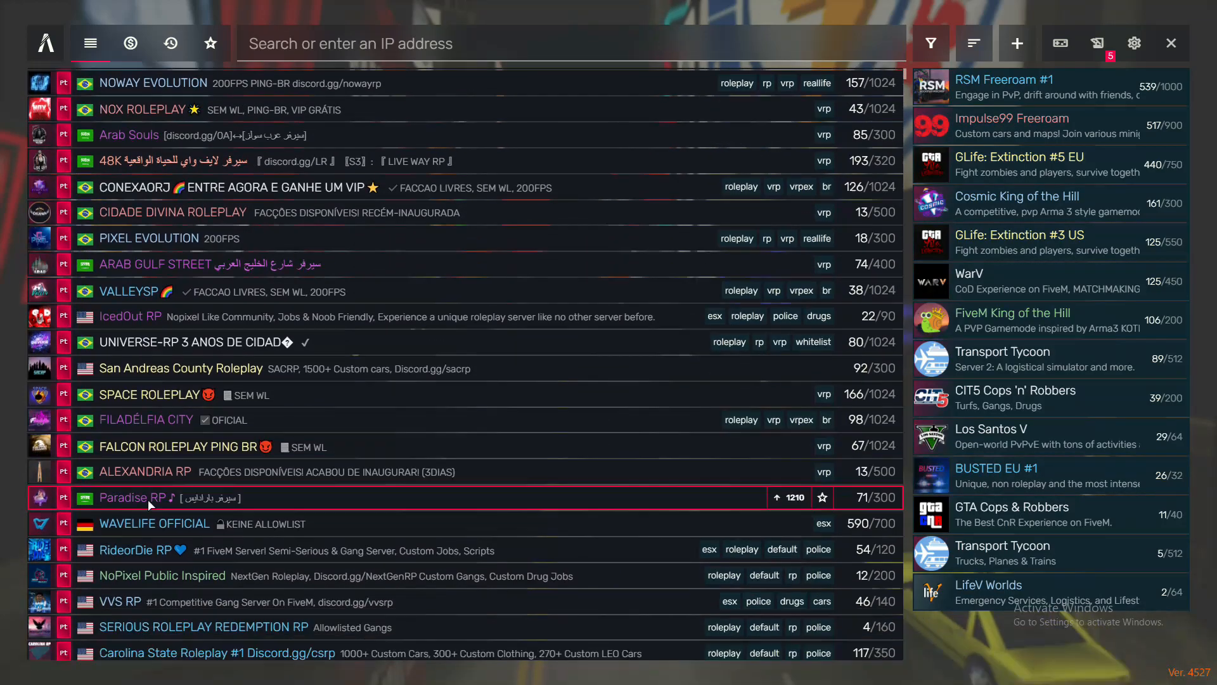
left_click(119, 601)
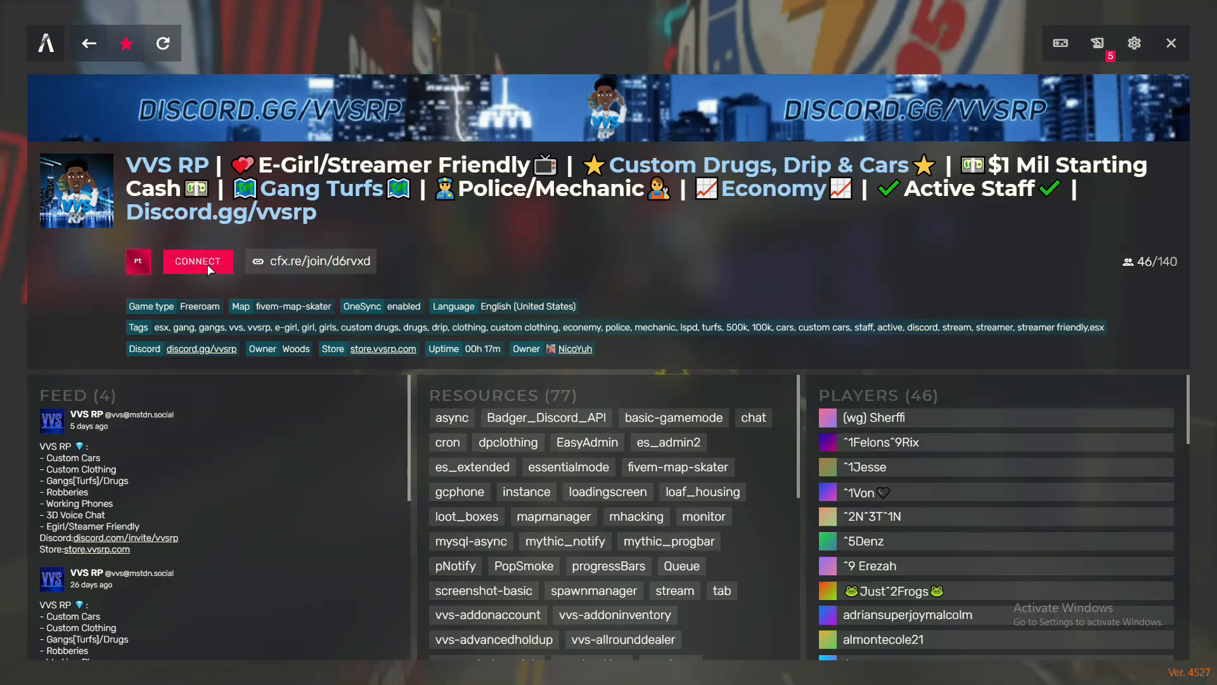
left_click(198, 261)
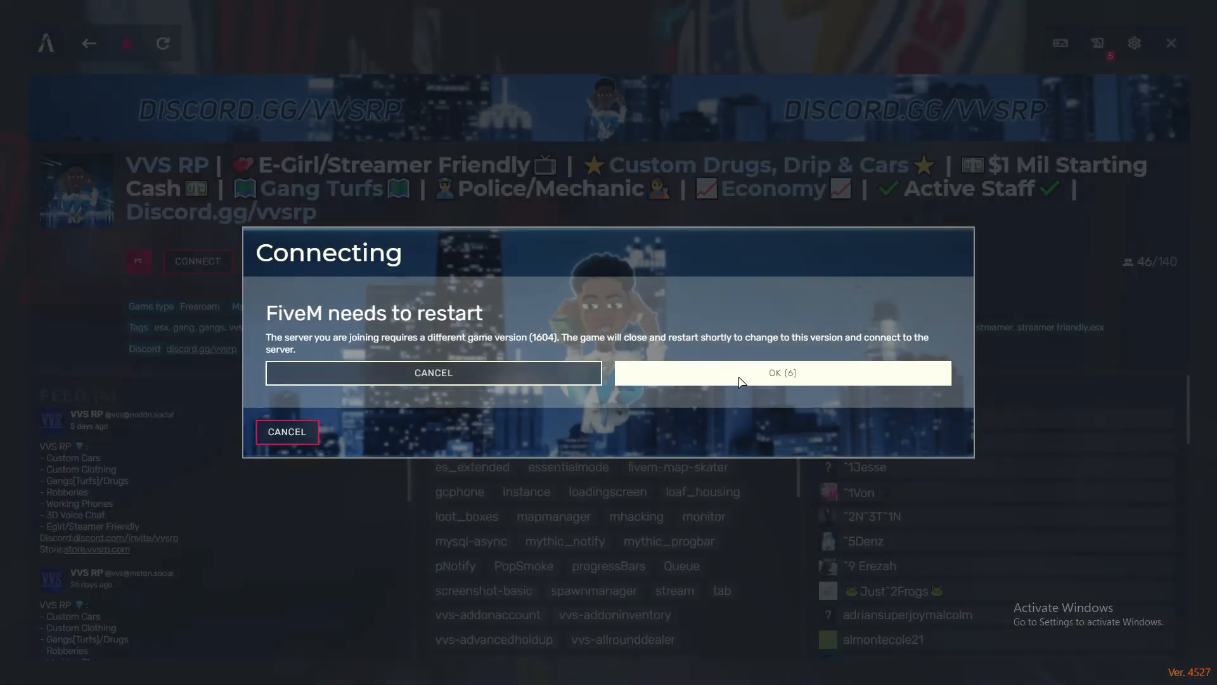
left_click(779, 373)
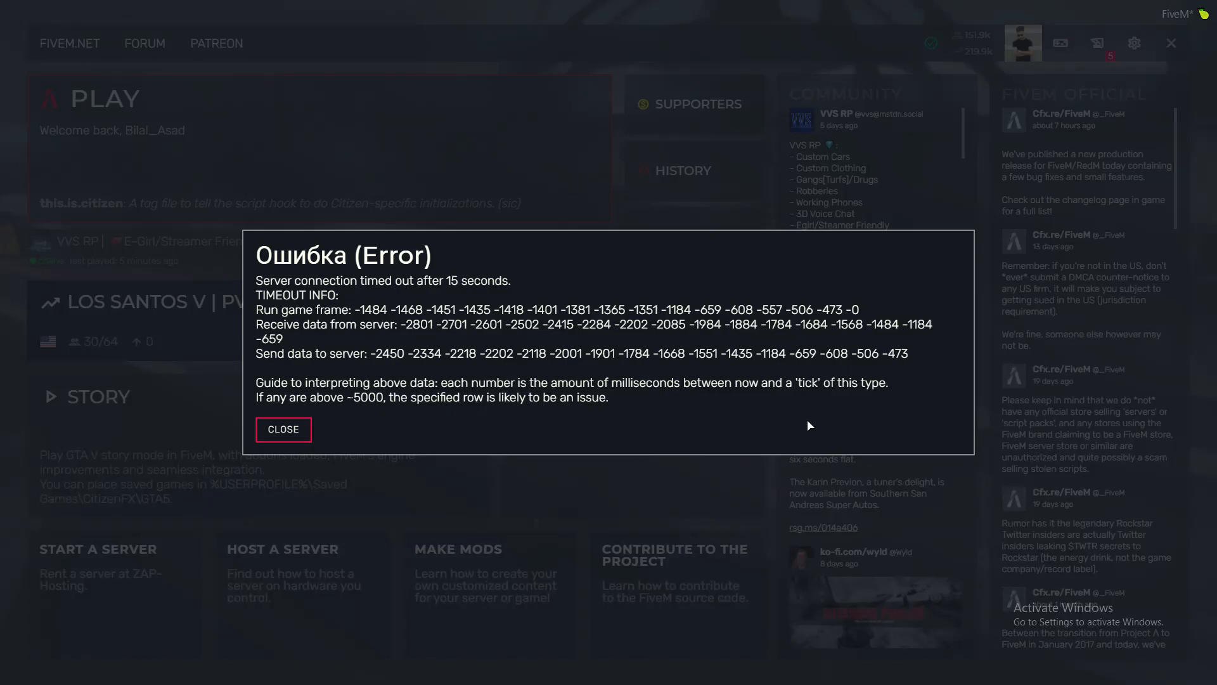
mouse_move(292, 375)
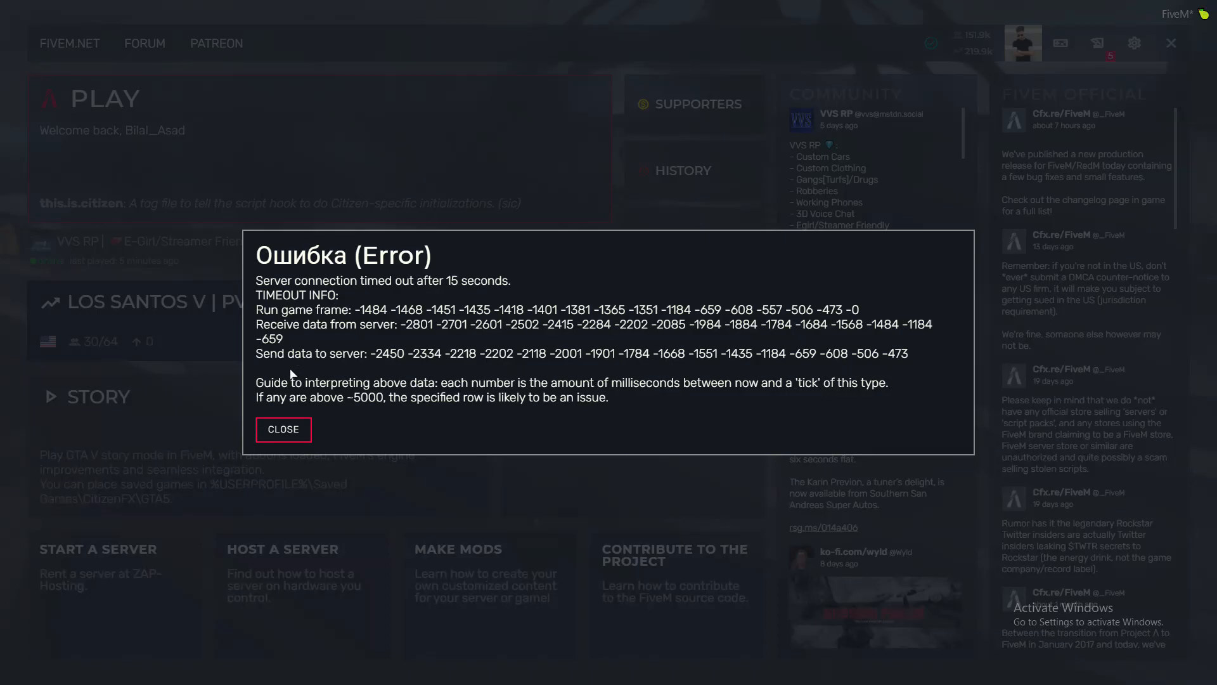
left_click(283, 430)
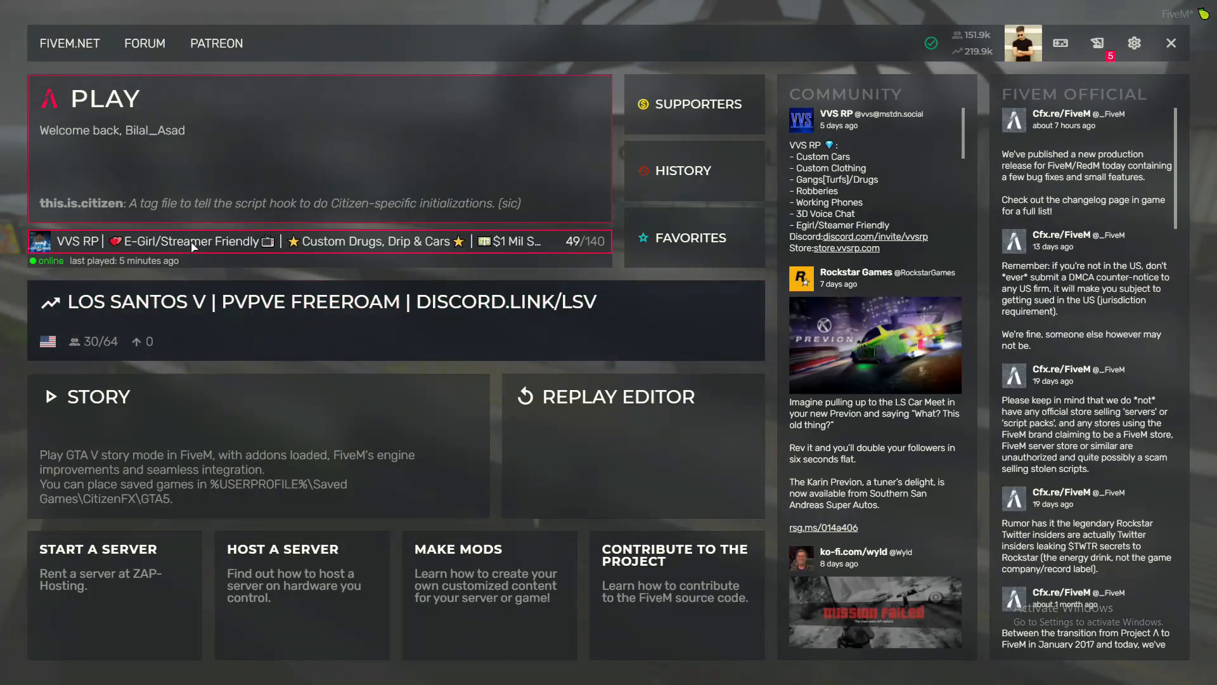
Step: Cancel a reconnect to the recent VVS RP server and exit FiveM to the desktop
left_click(194, 241)
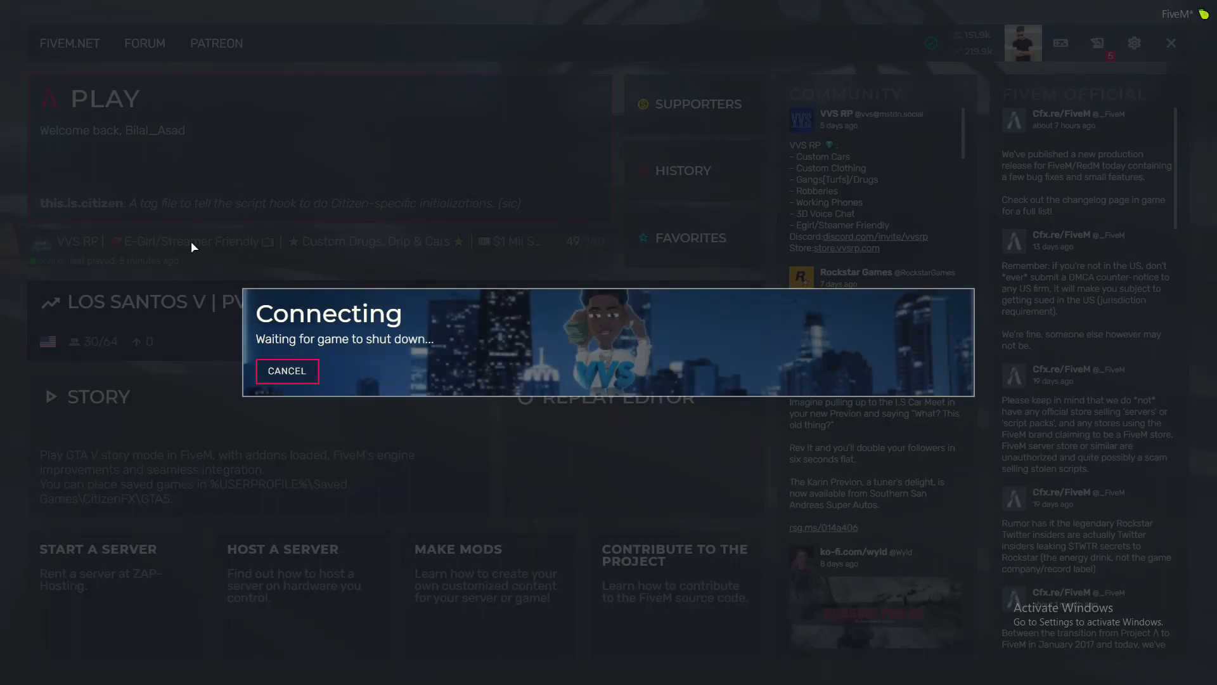
left_click(287, 371)
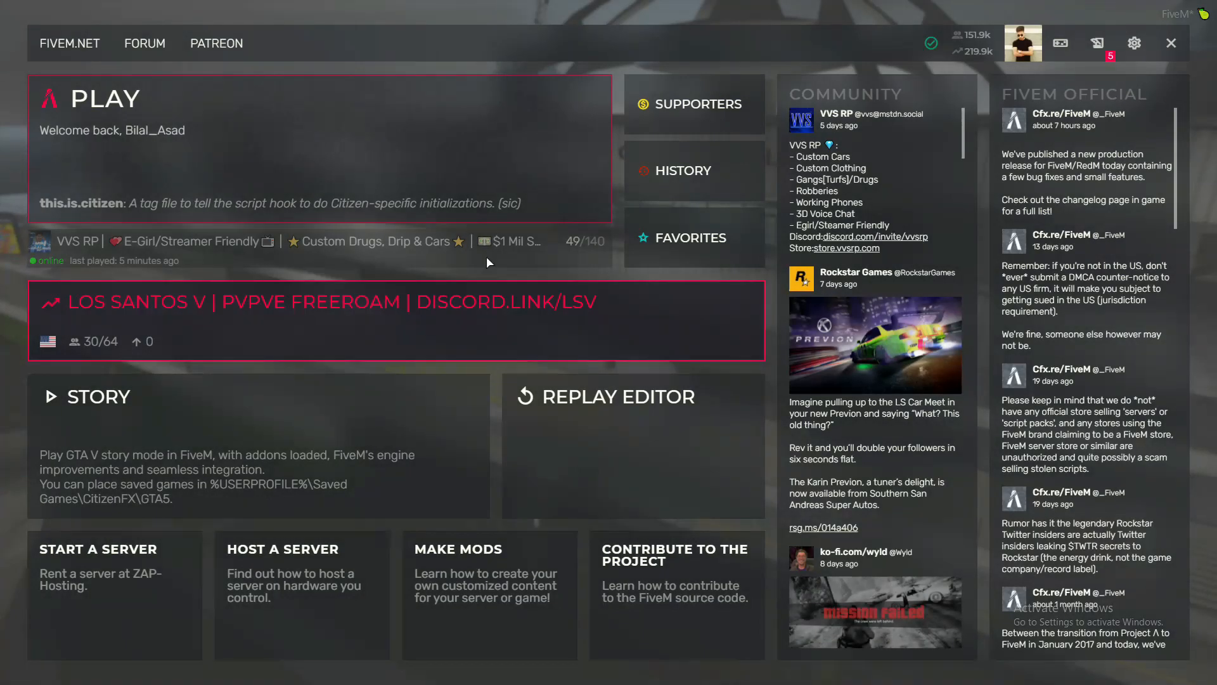
left_click(1170, 43)
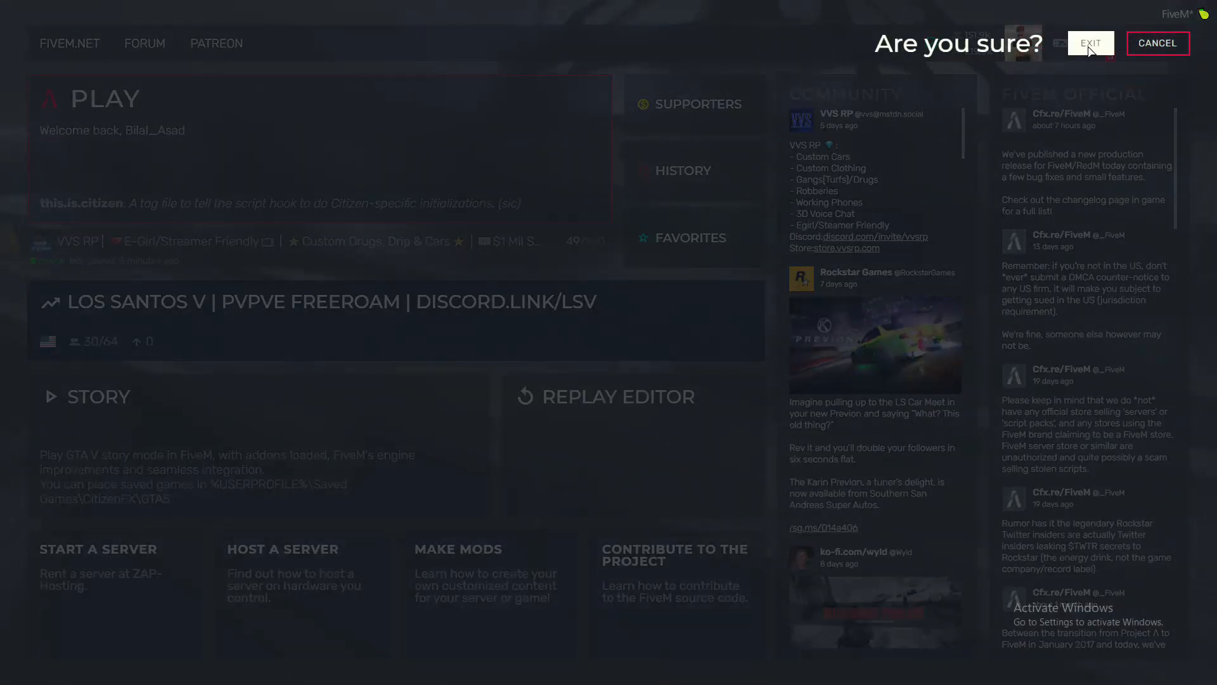
left_click(1091, 43)
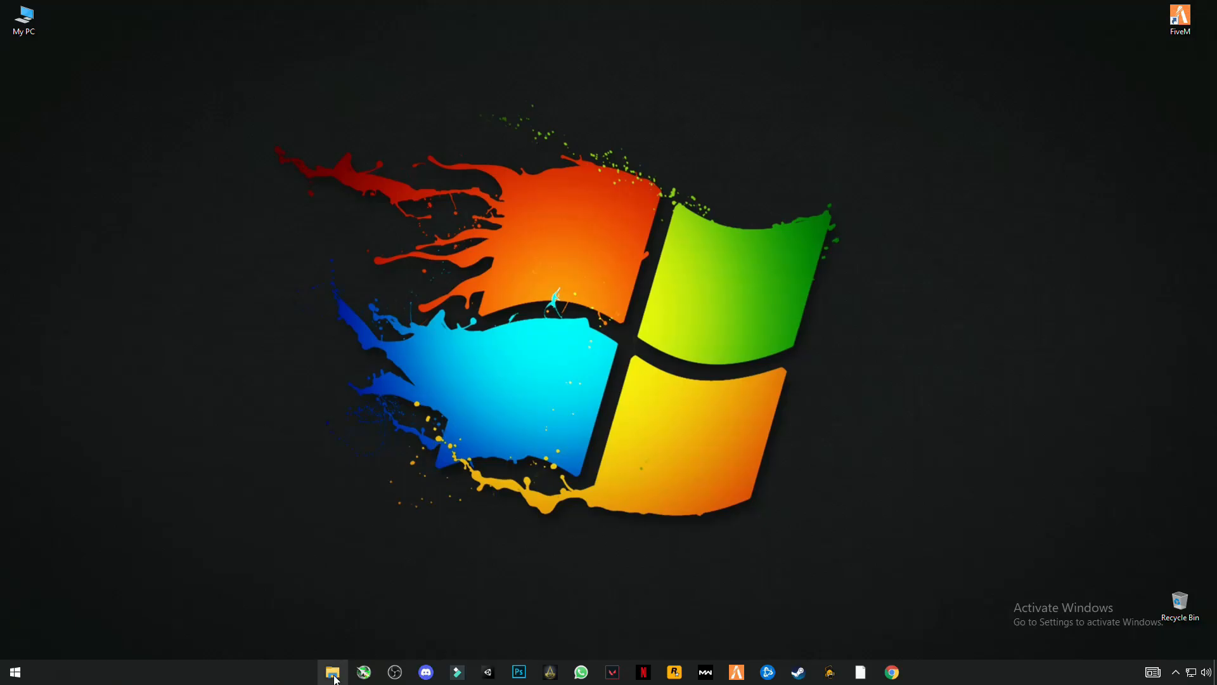
left_click(332, 672)
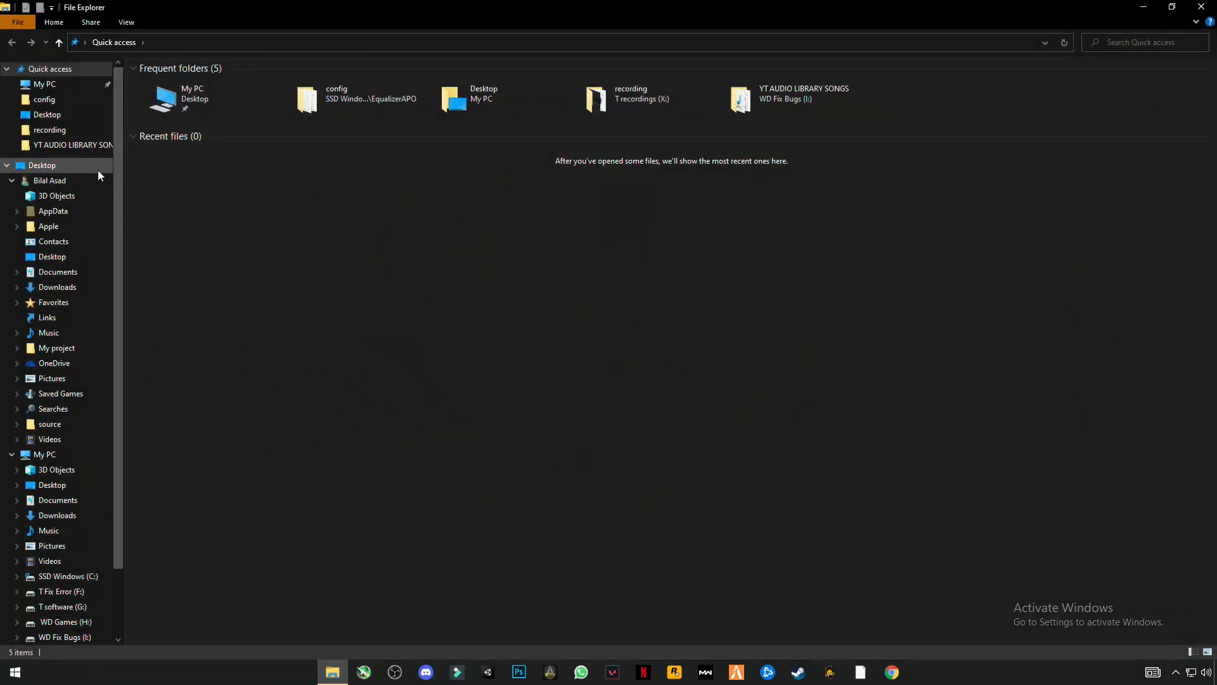
mouse_move(57, 272)
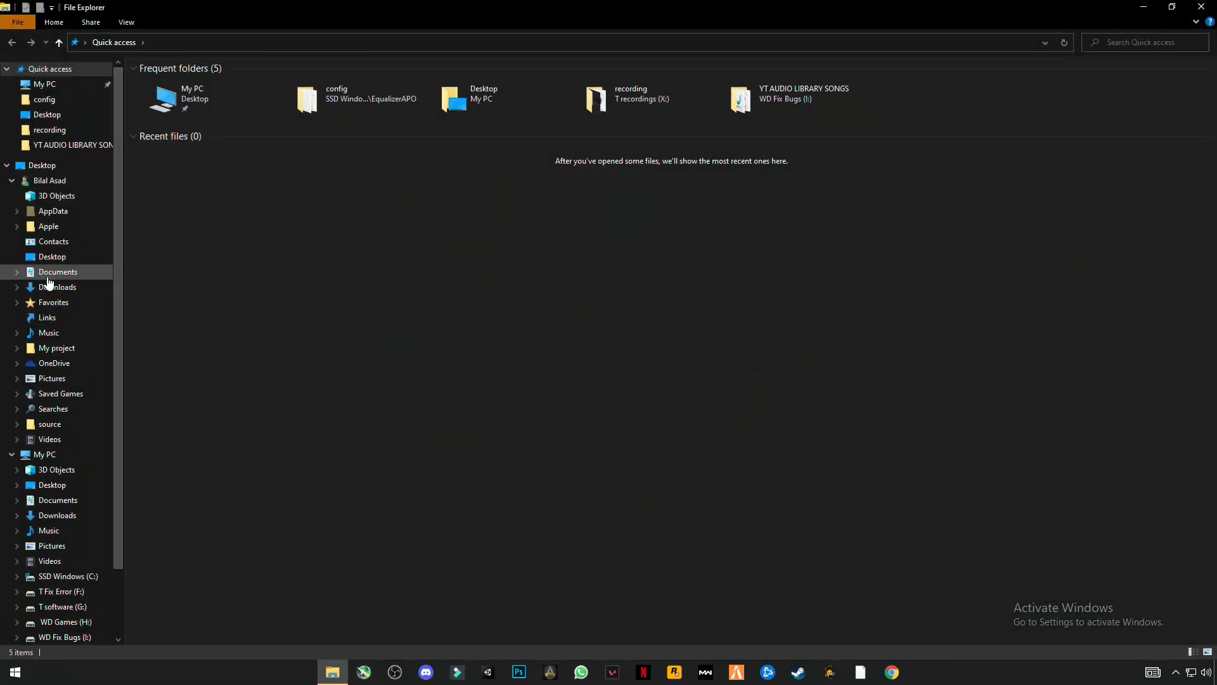
mouse_move(57, 286)
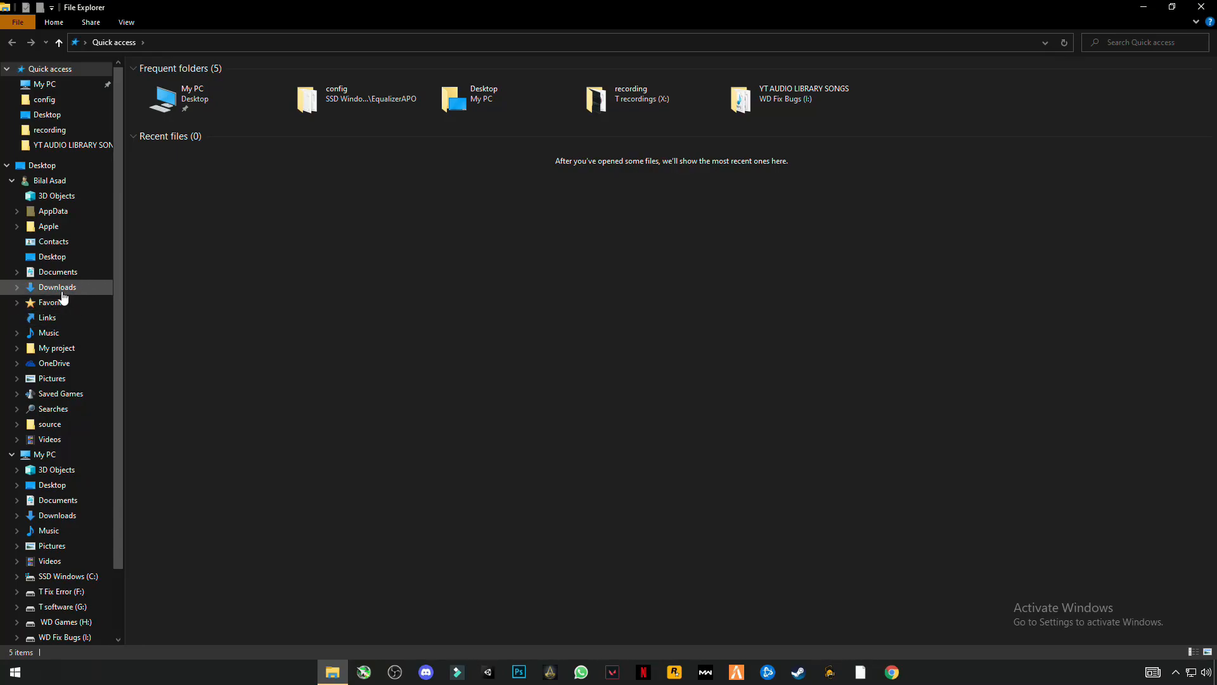
left_click(57, 286)
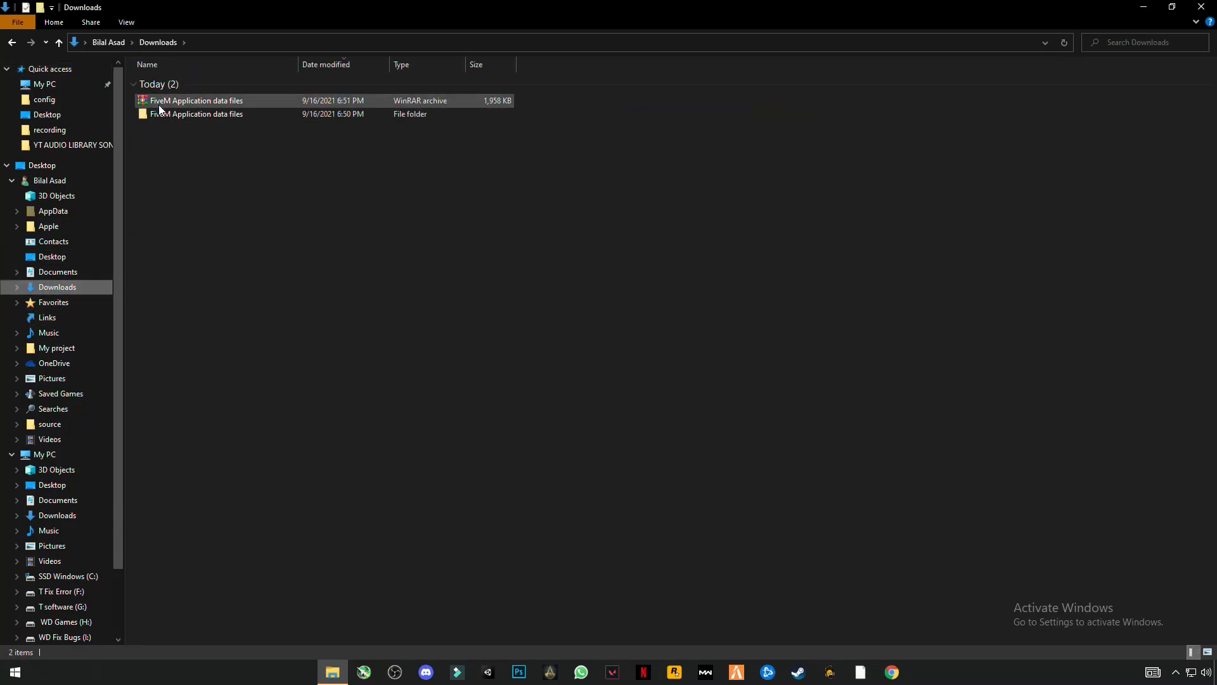
mouse_move(180, 106)
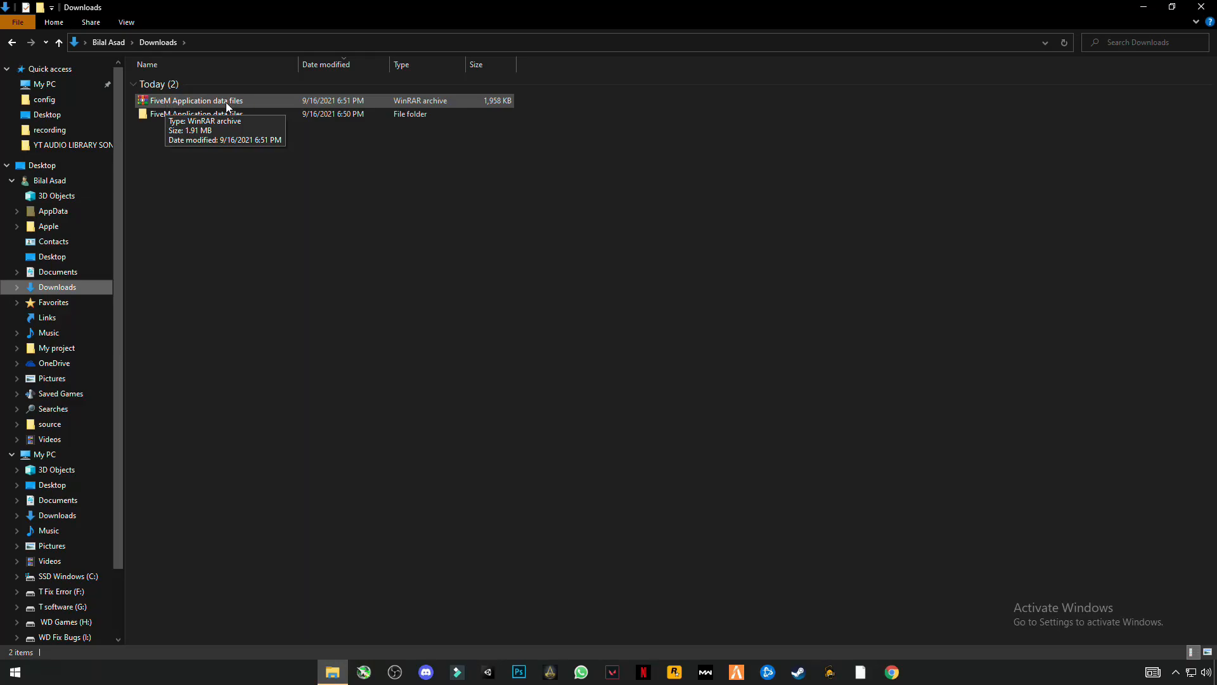
right_click(194, 100)
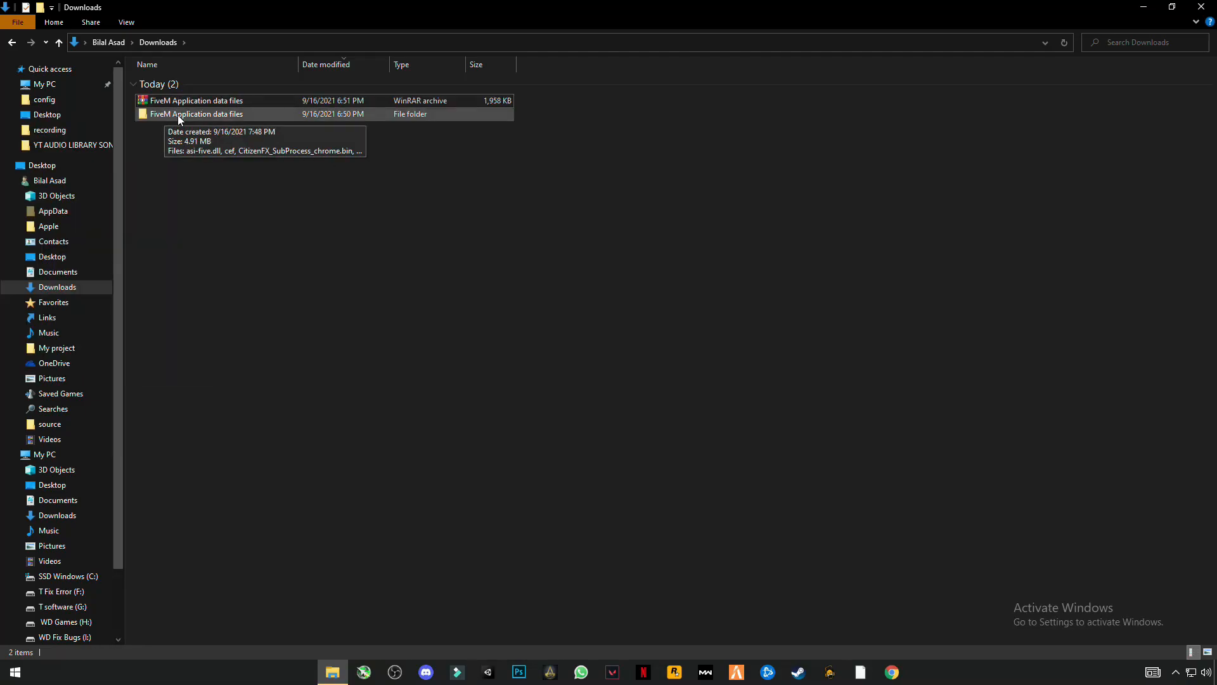
double_click(197, 114)
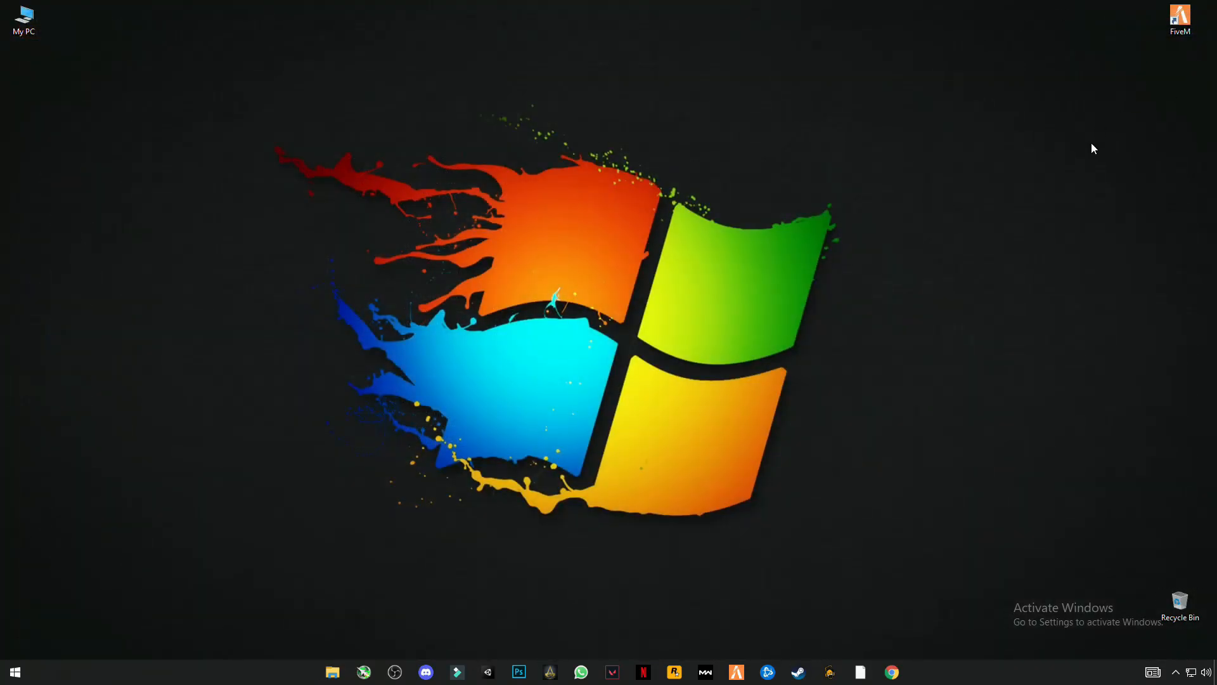
Step: Paste the copied files into FiveM Application Data via the shortcut's file location, replacing the 28 same-named files
right_click(1181, 19)
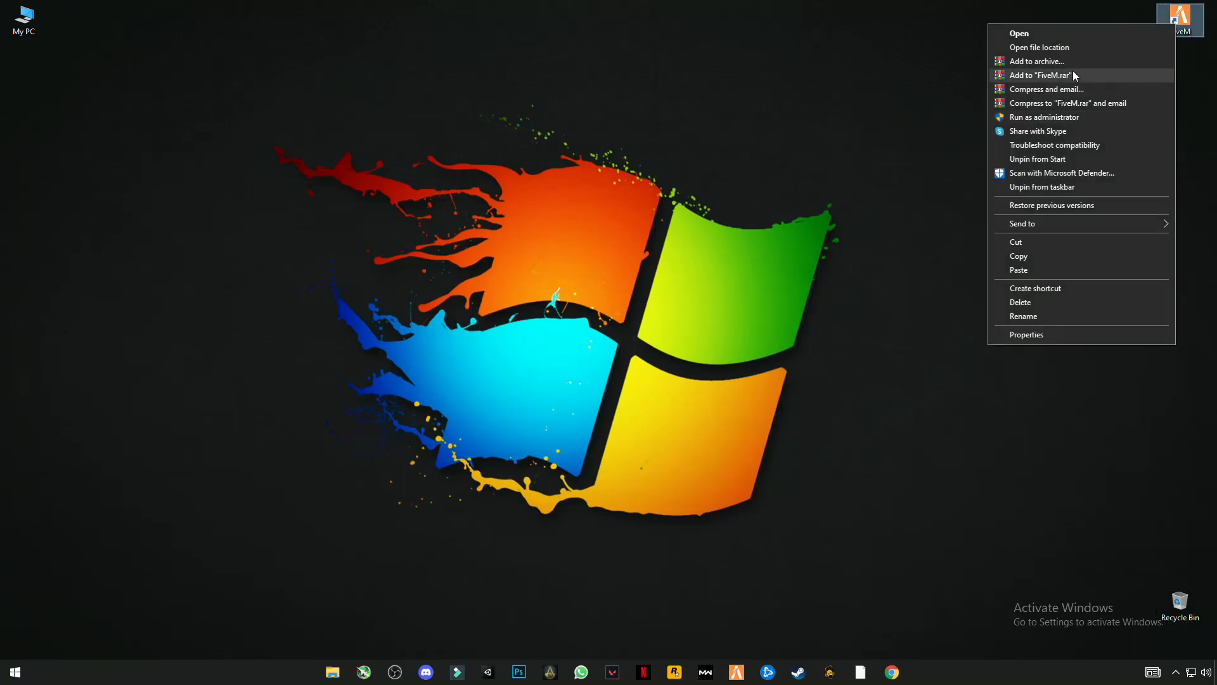
mouse_move(1072, 60)
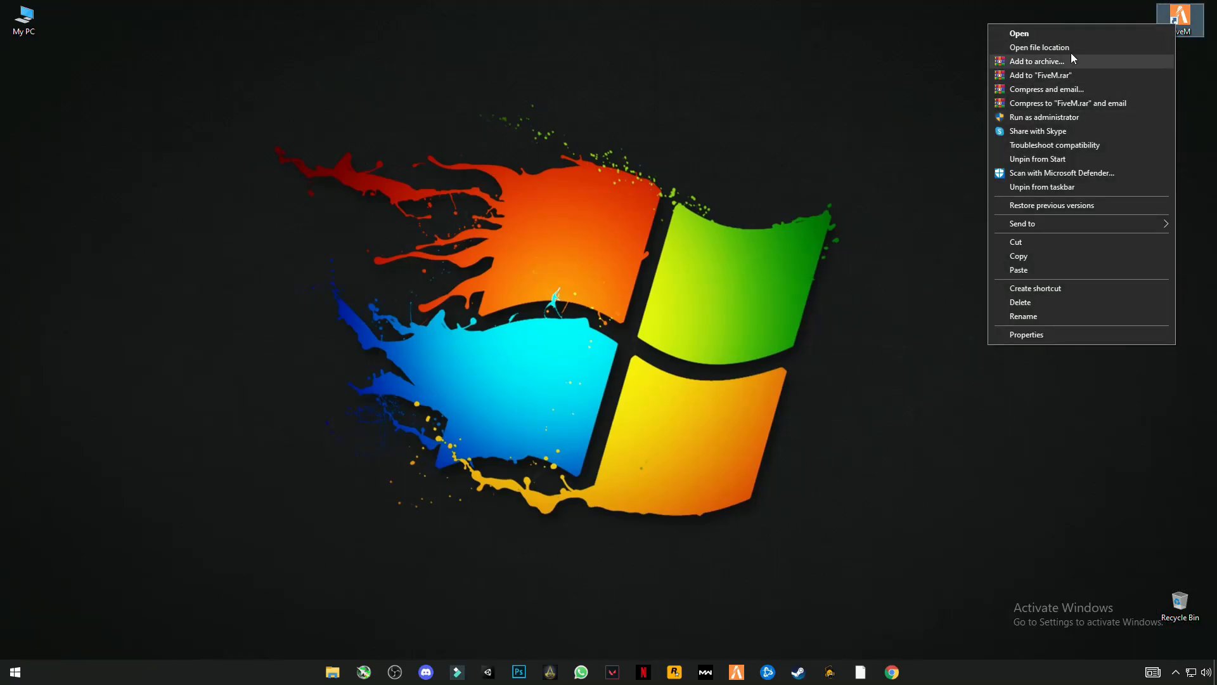
mouse_move(1040, 47)
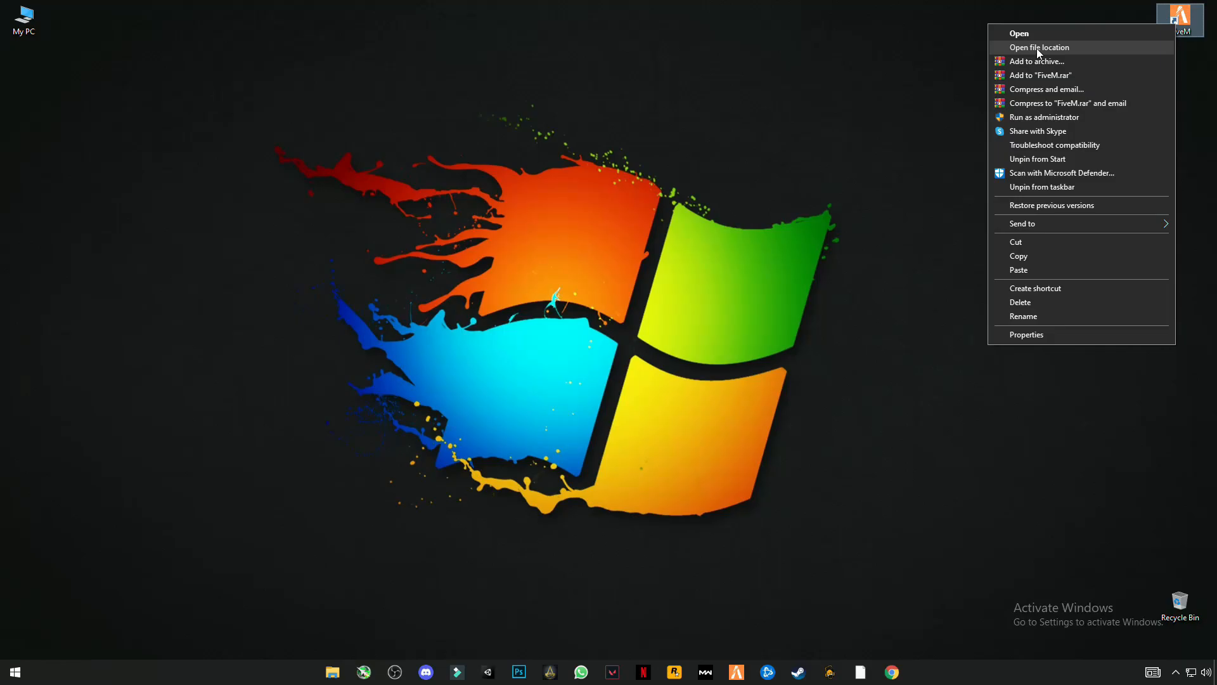
left_click(1040, 47)
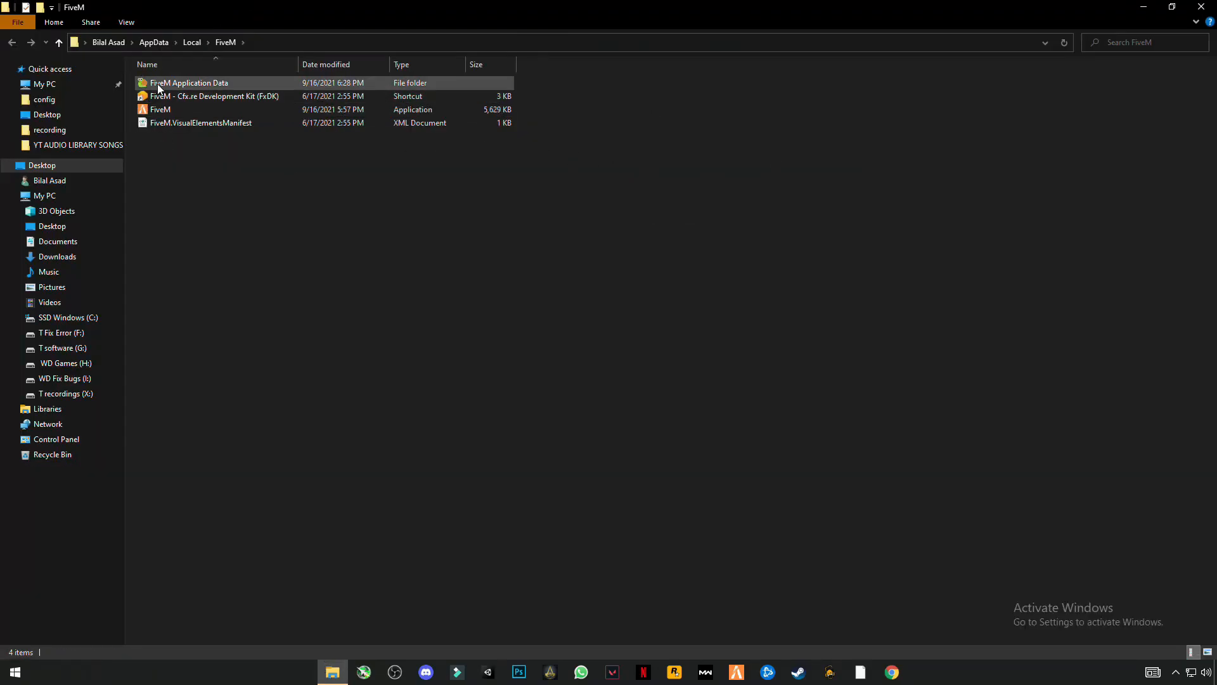
double_click(189, 83)
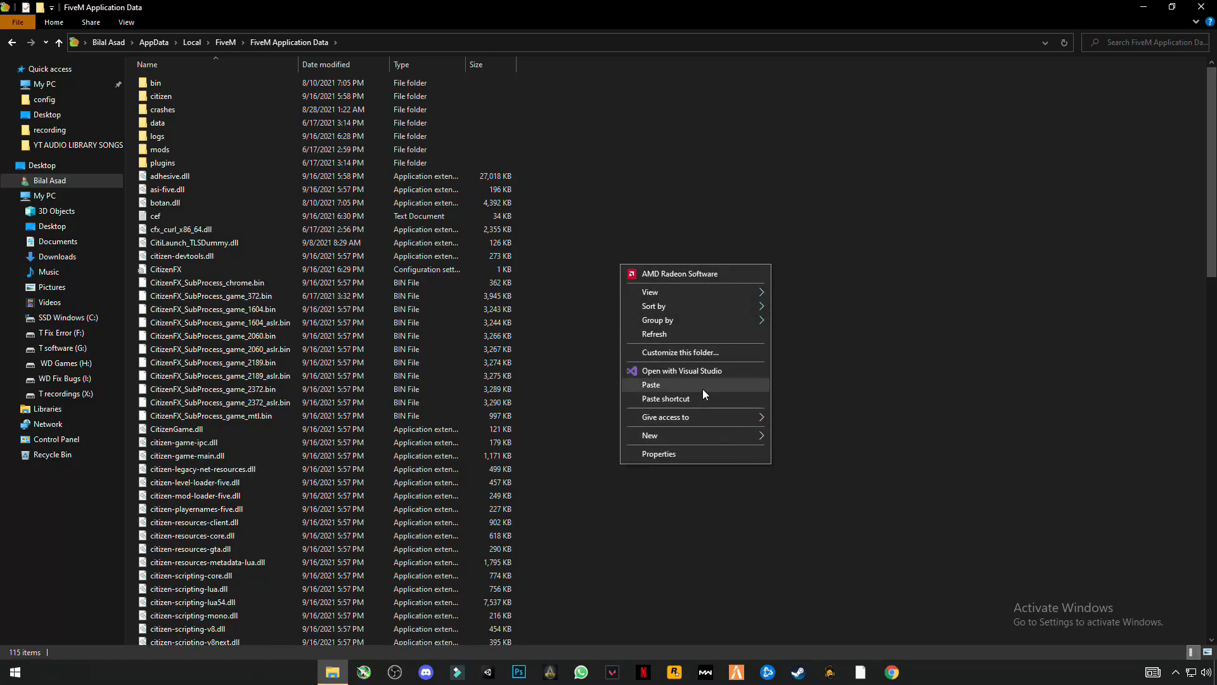
left_click(651, 384)
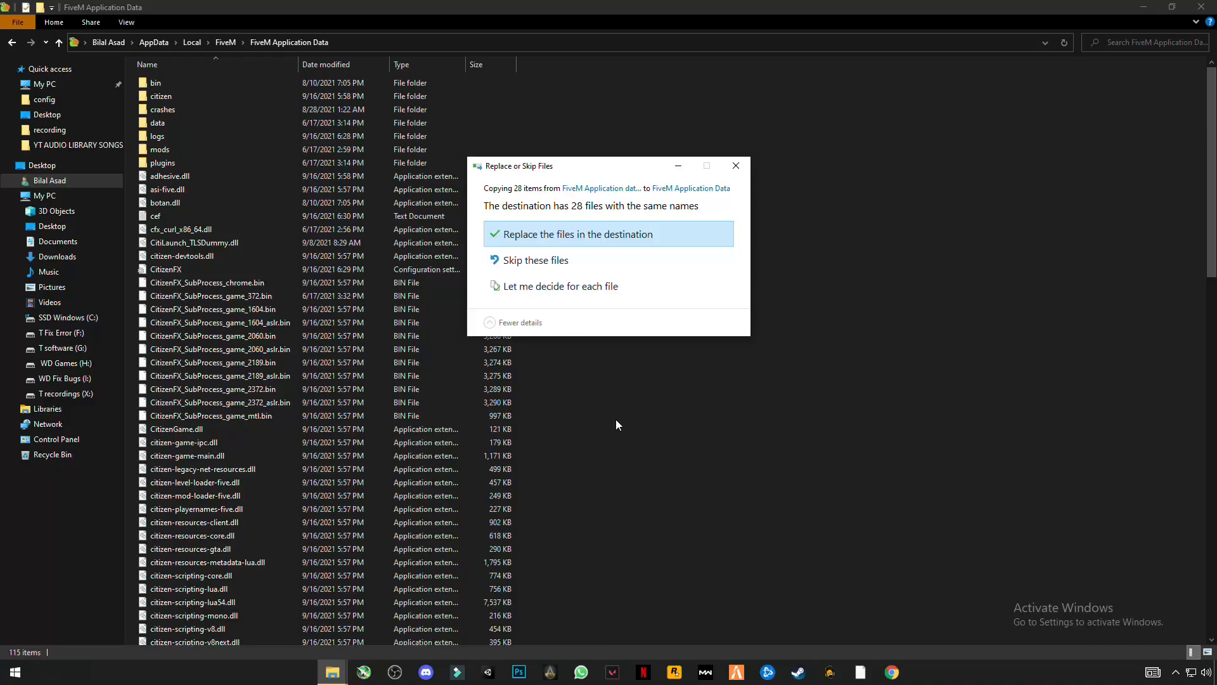
left_click(578, 234)
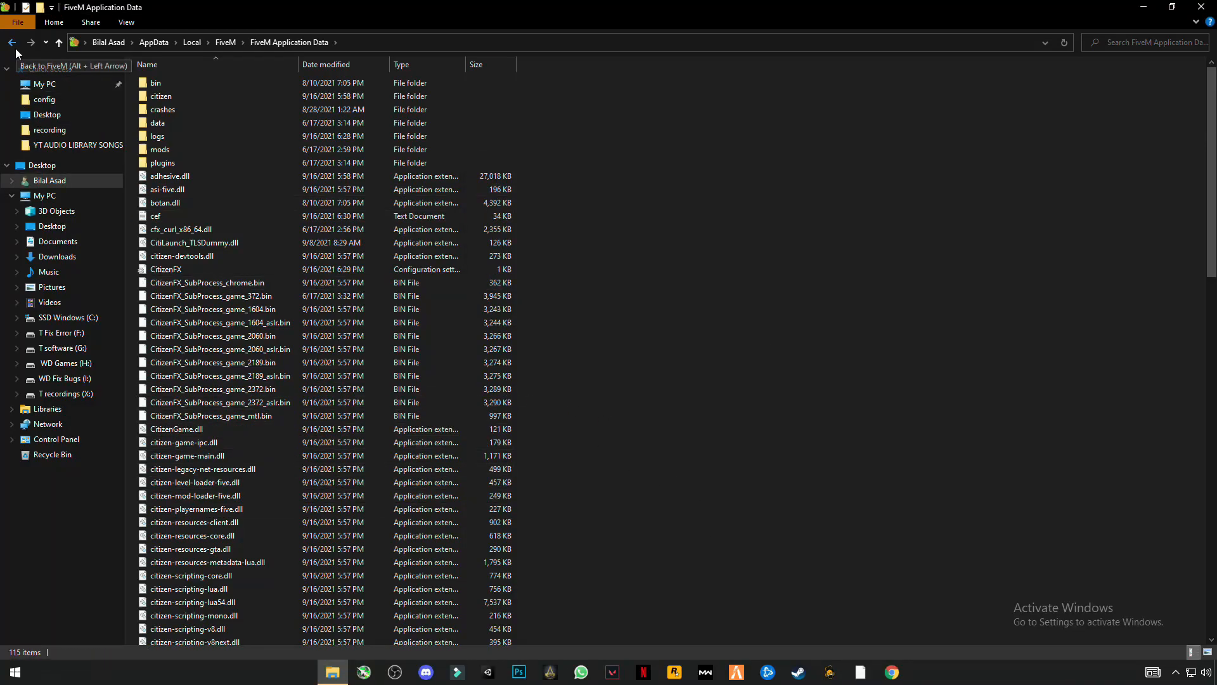
Step: In FiveM.exe's Properties Compatibility settings, enable compatibility mode
left_click(13, 43)
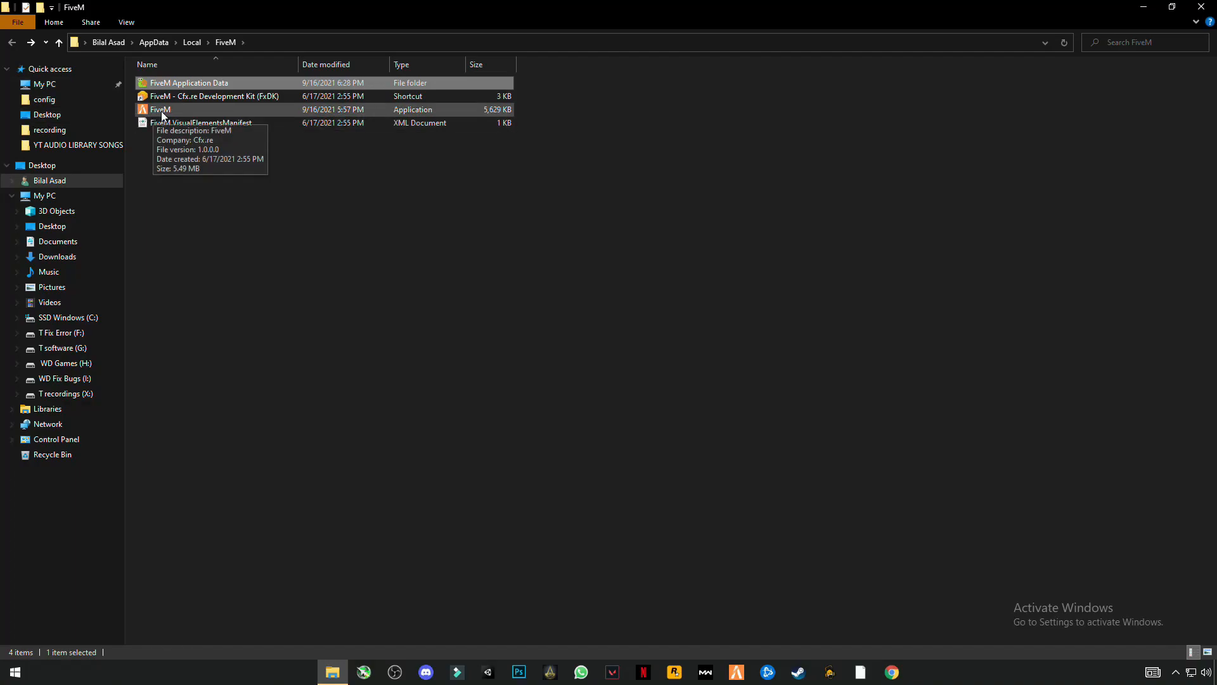
right_click(161, 109)
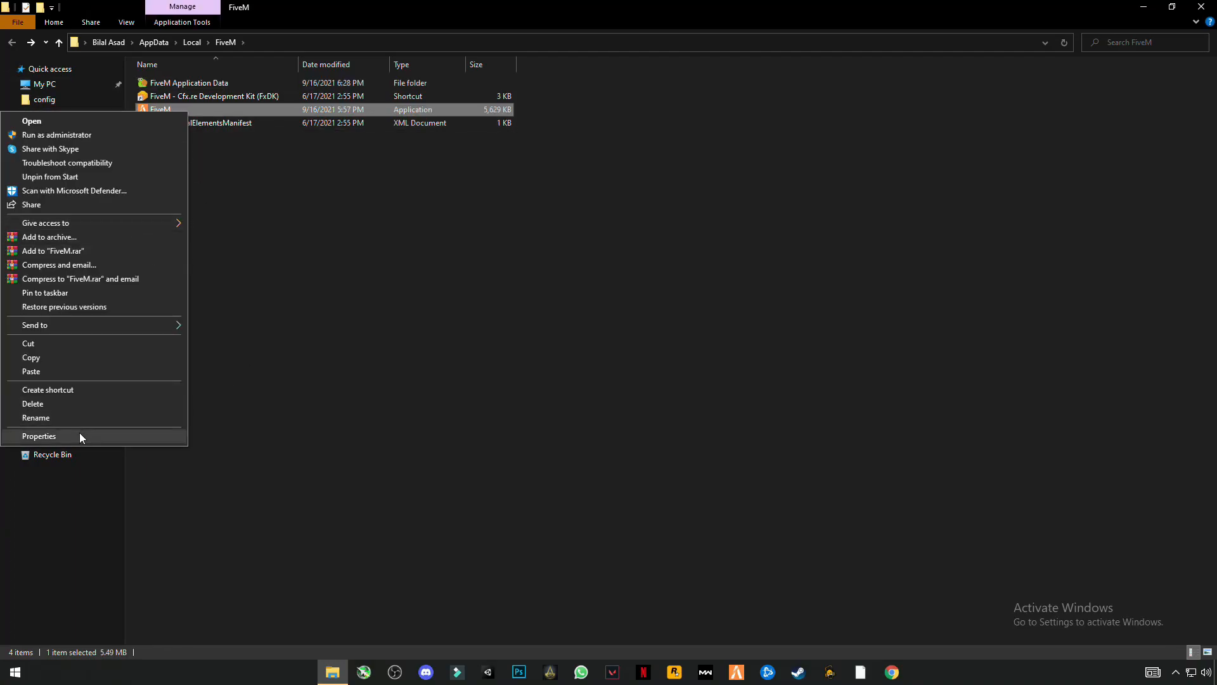
left_click(40, 435)
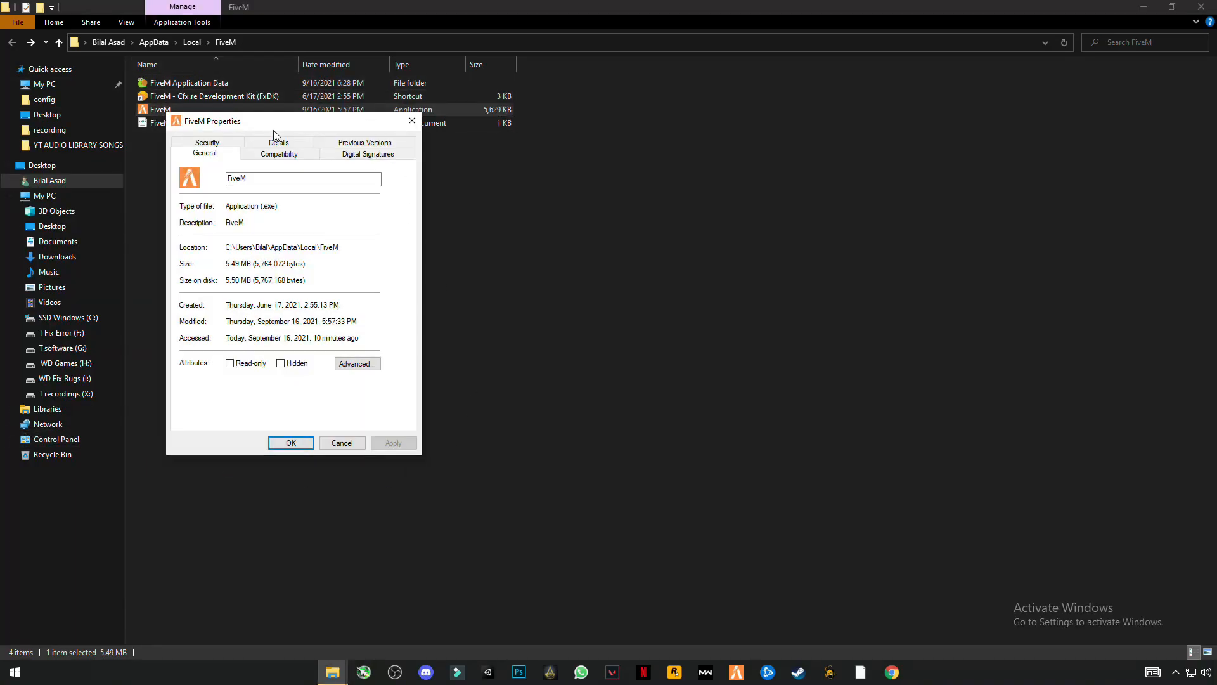
left_click(279, 154)
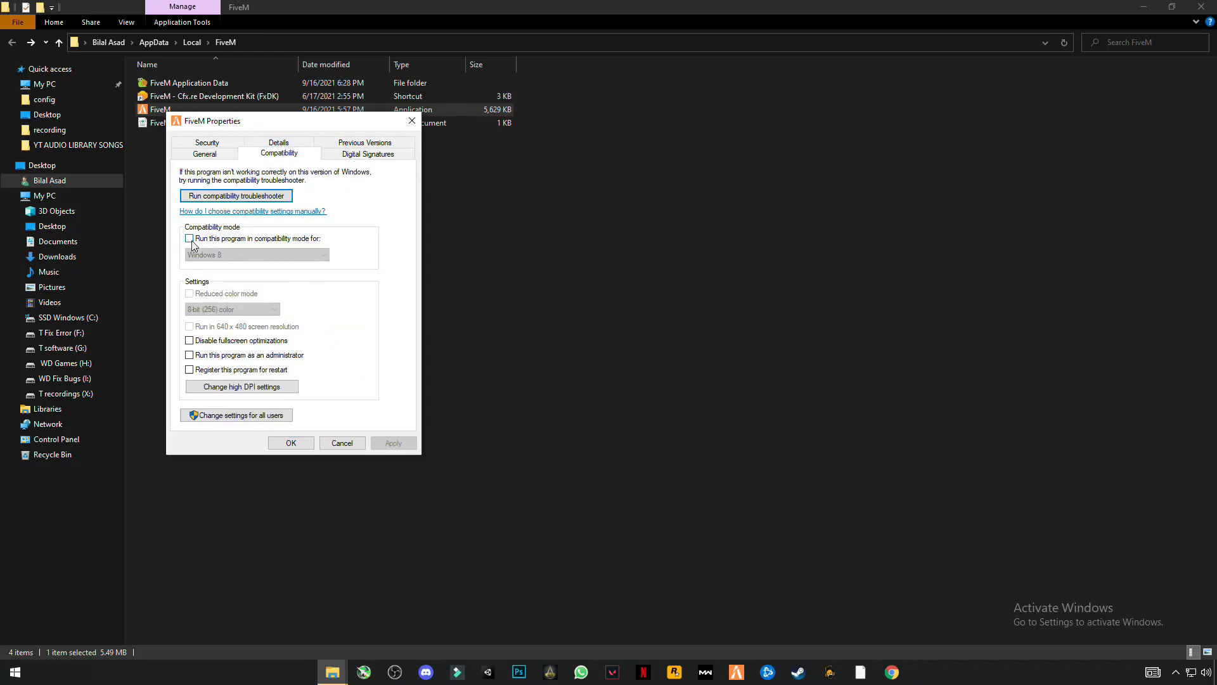
left_click(189, 239)
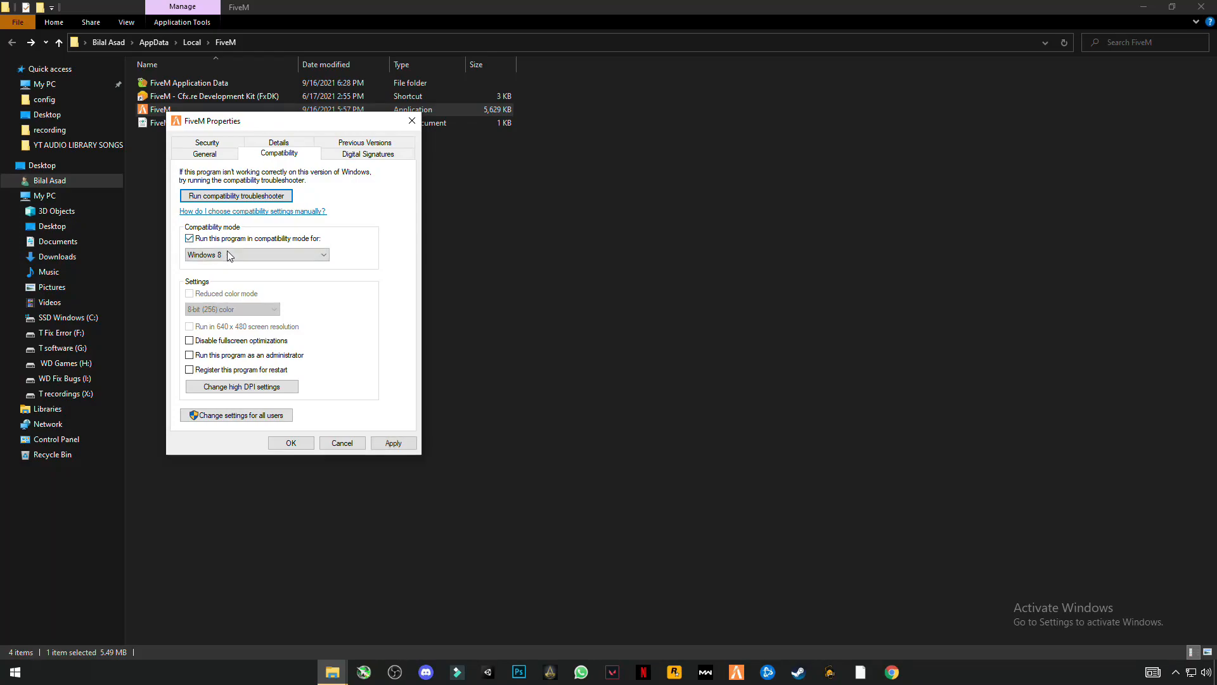
Step: Choose Windows Vista (Service Pack 1), enable Run as administrator, and apply the settings
left_click(257, 255)
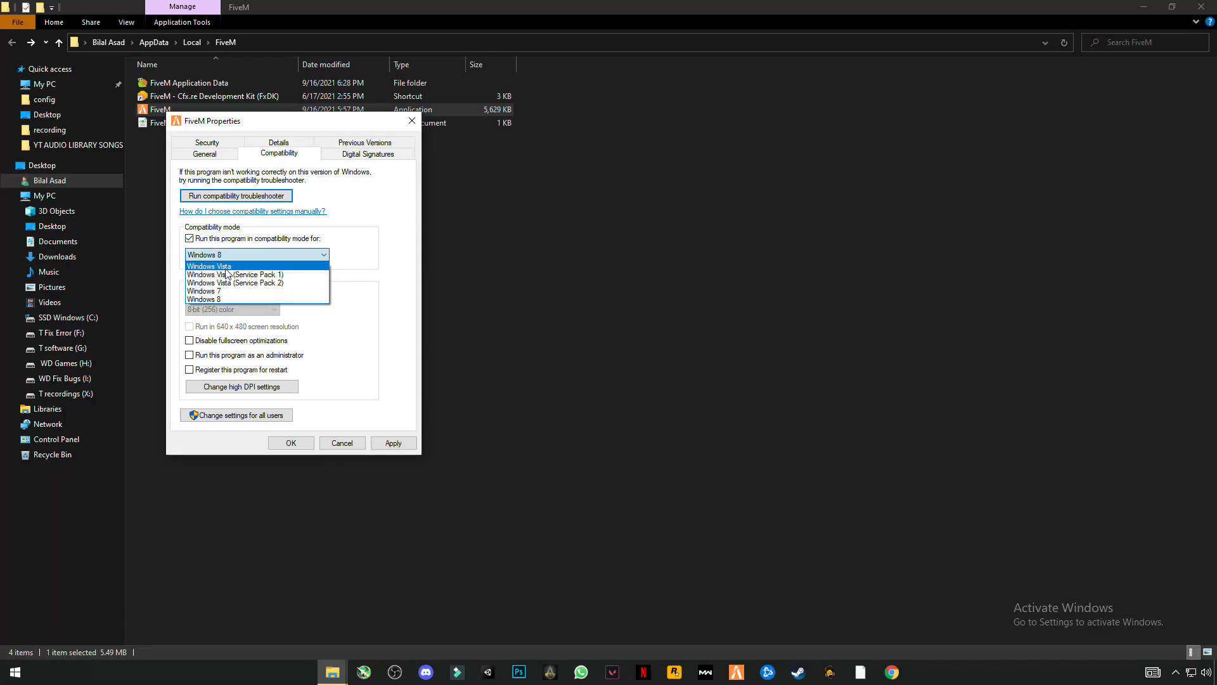
mouse_move(236, 274)
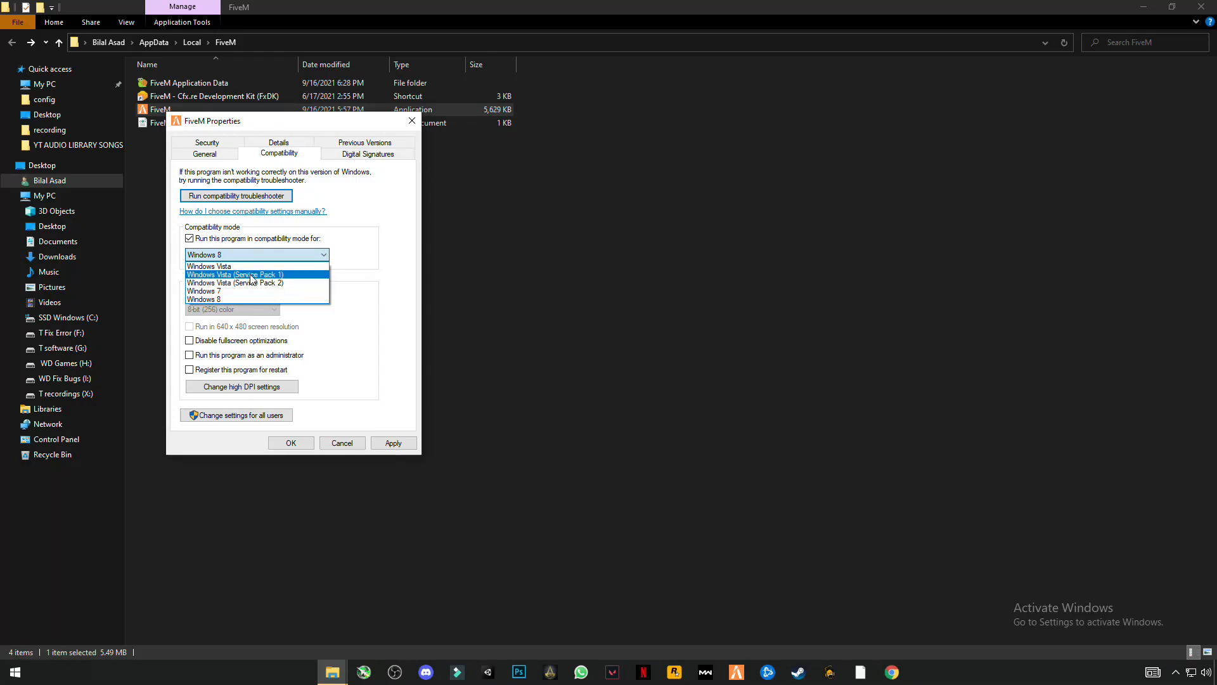
left_click(236, 274)
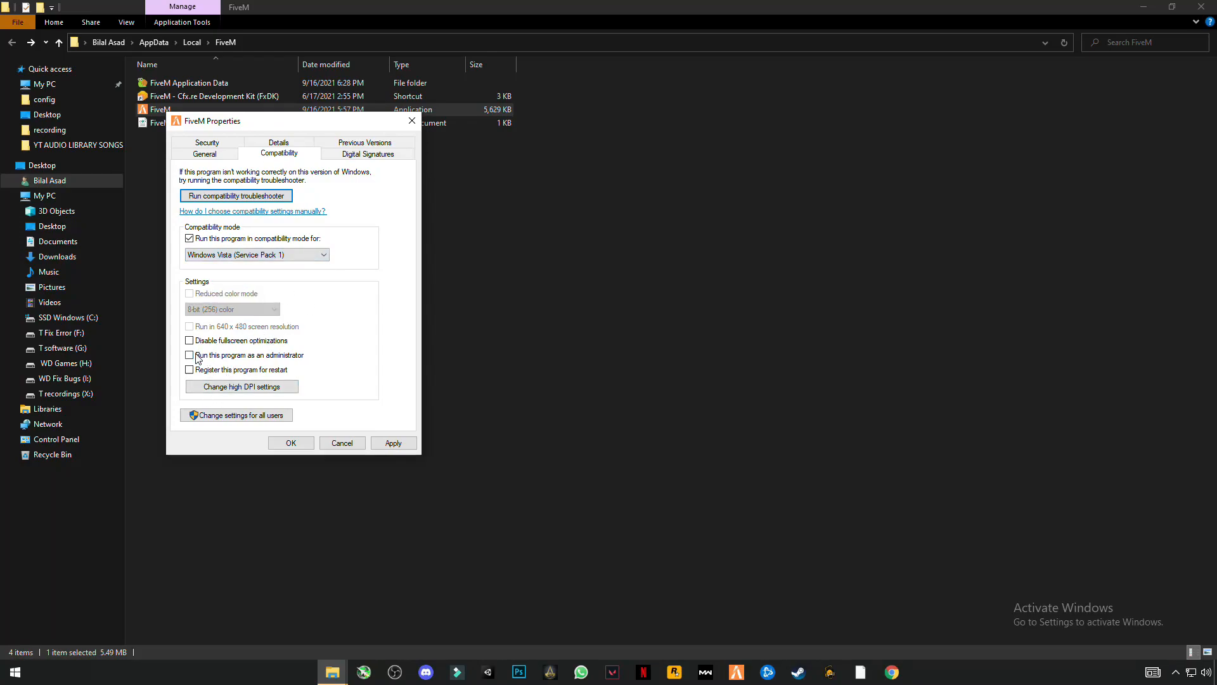
left_click(189, 355)
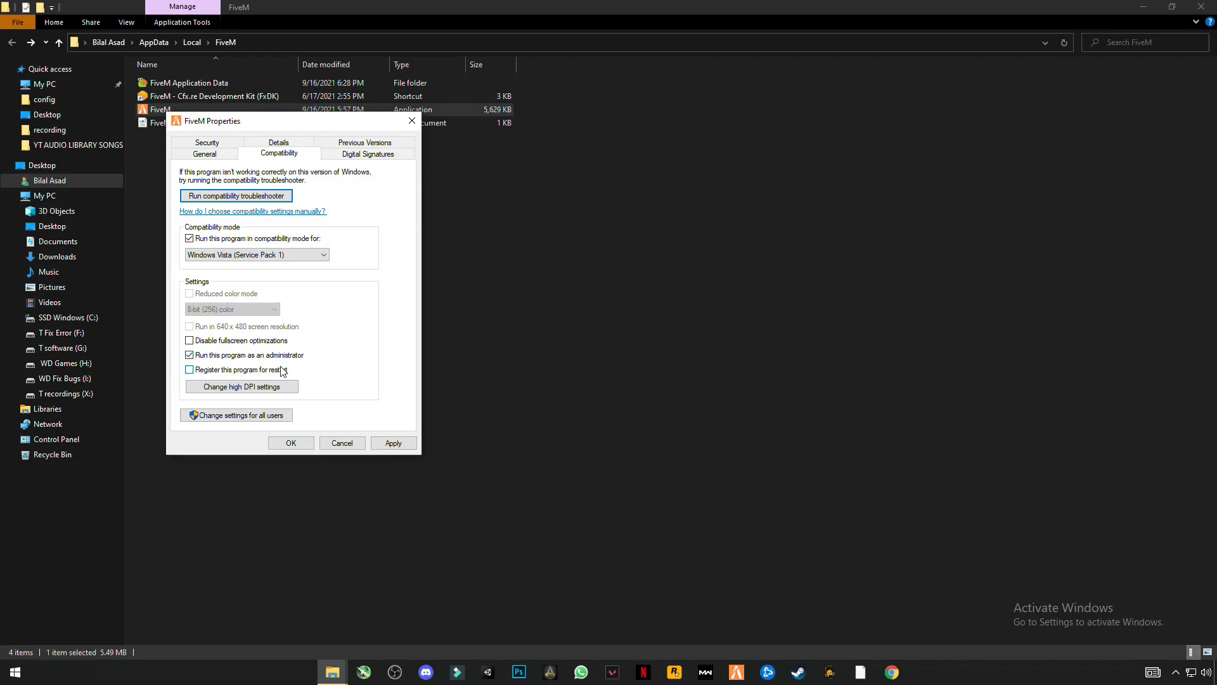
left_click(189, 370)
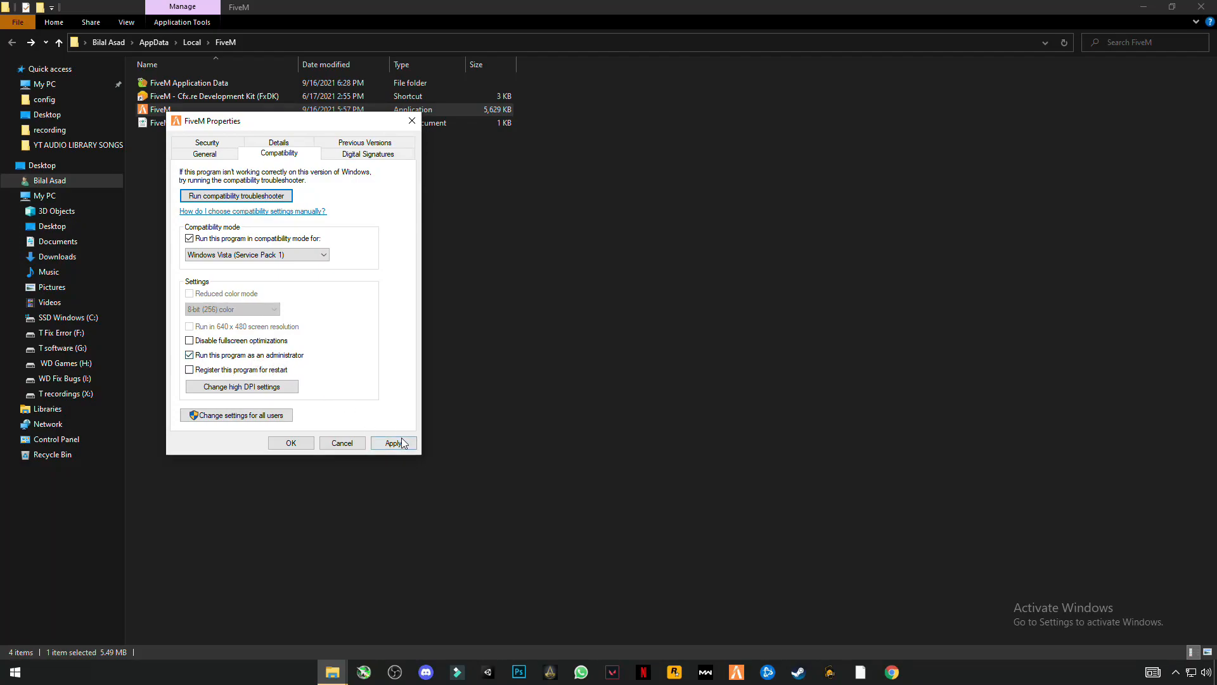
left_click(393, 443)
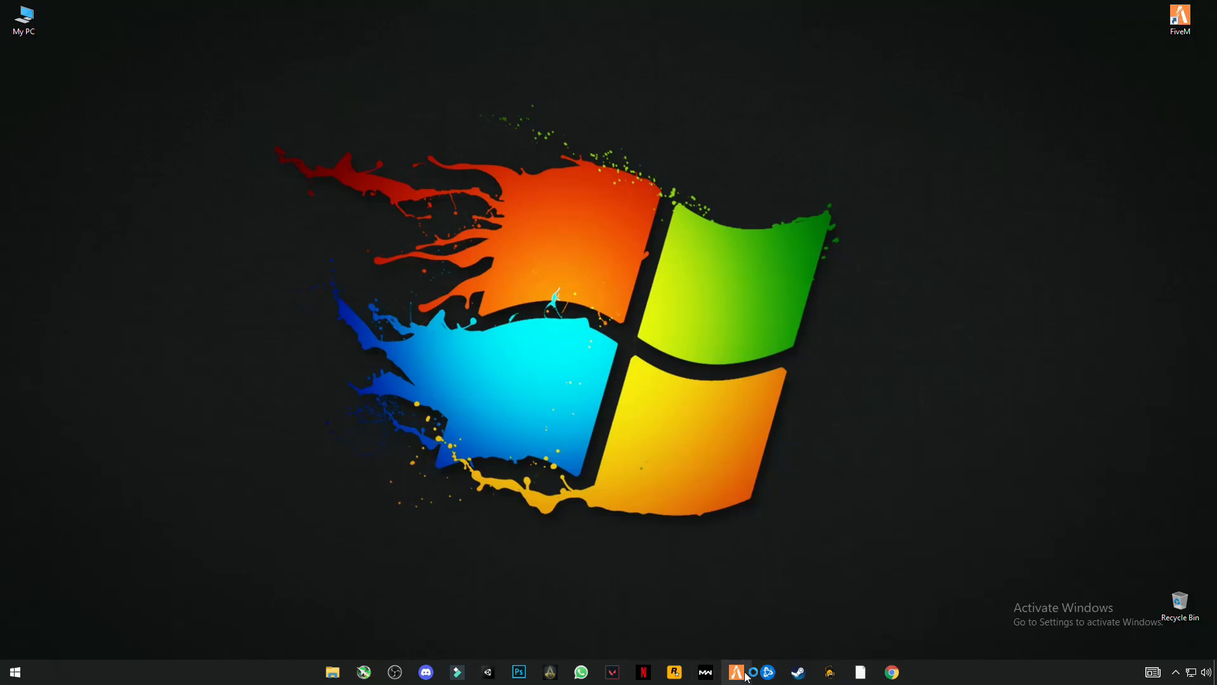
Step: Launch FiveM from the taskbar so its startup window appears
left_click(736, 672)
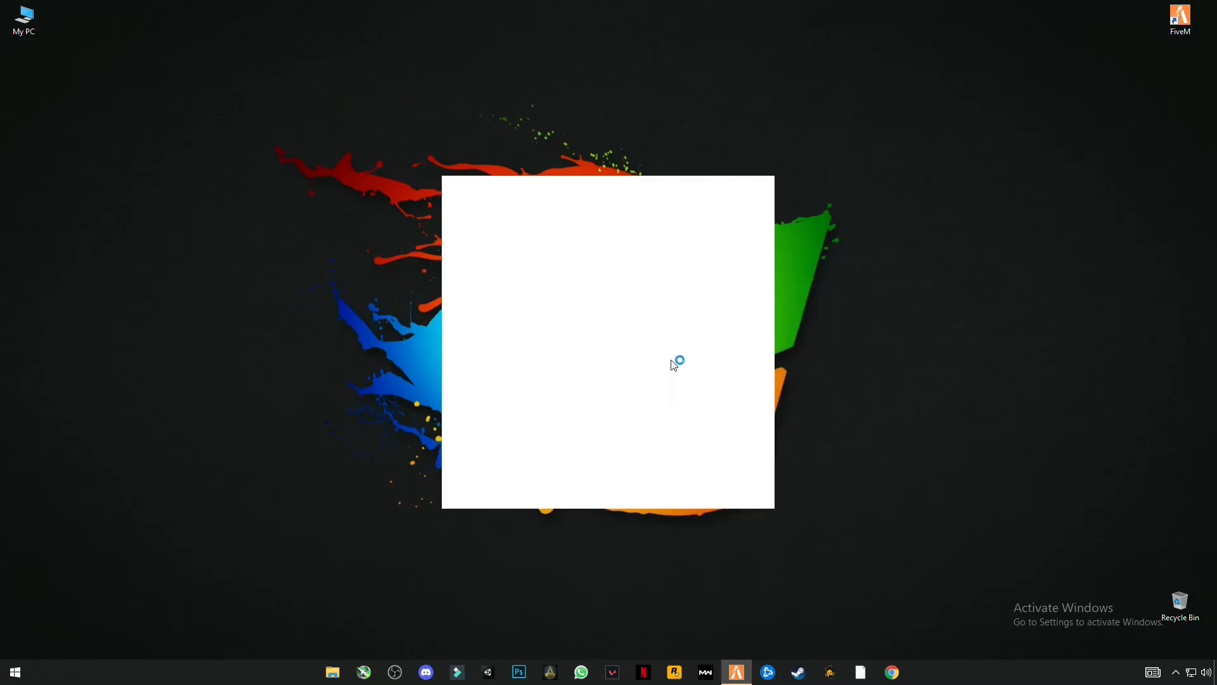